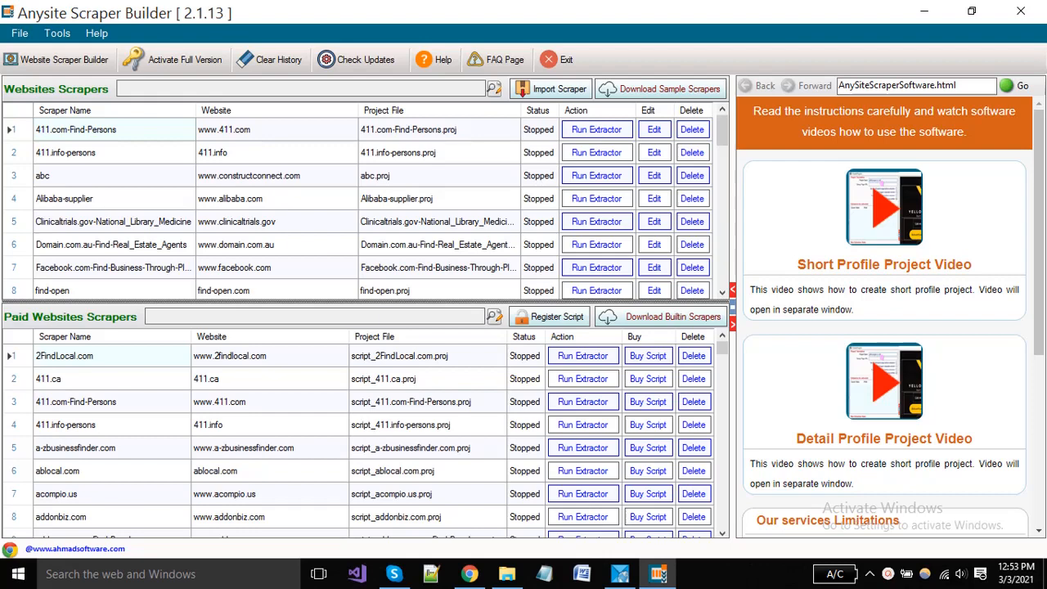
- Filter the paid scrapers by 'ali', leaving Alibaba-supplier, alibaba.com and aliexpress.com
{"action": "scroll", "scroll_direction": "down", "scroll_amount": 3}
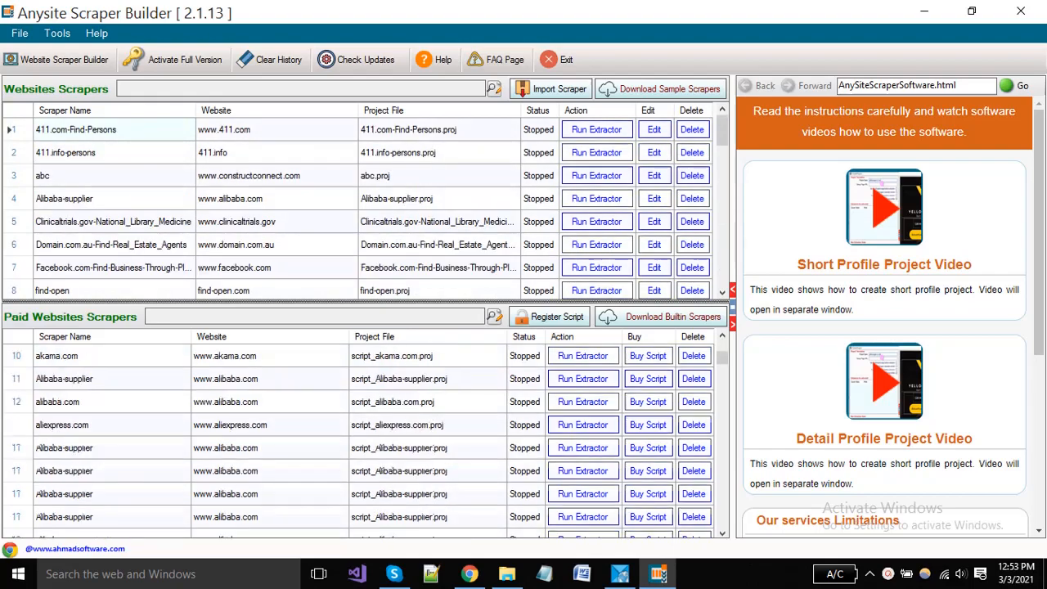
{"action": "scroll", "scroll_direction": "up", "scroll_amount": 3}
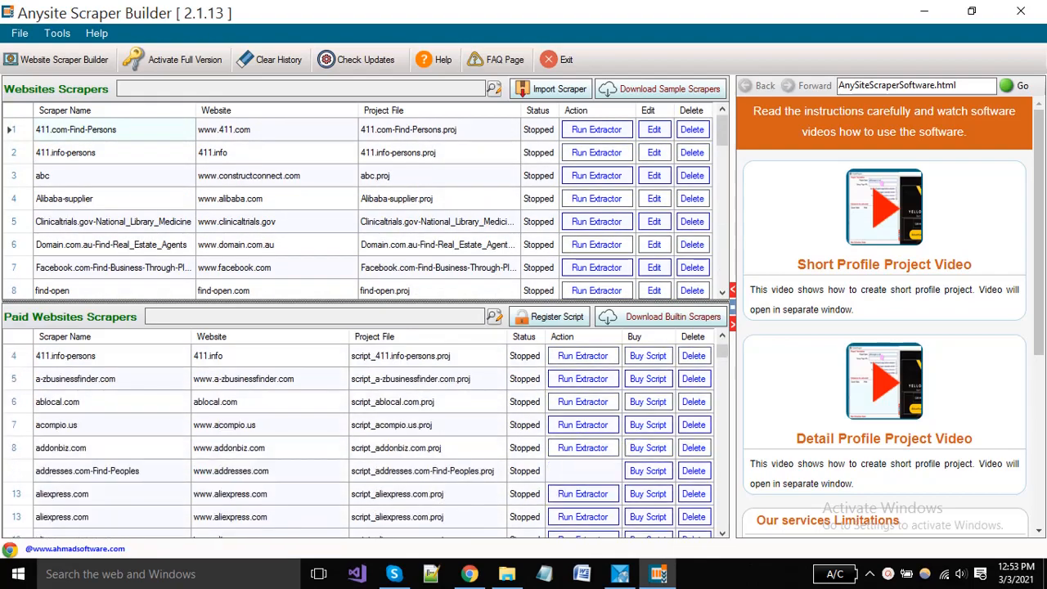
{"action": "type", "text": "ali"}
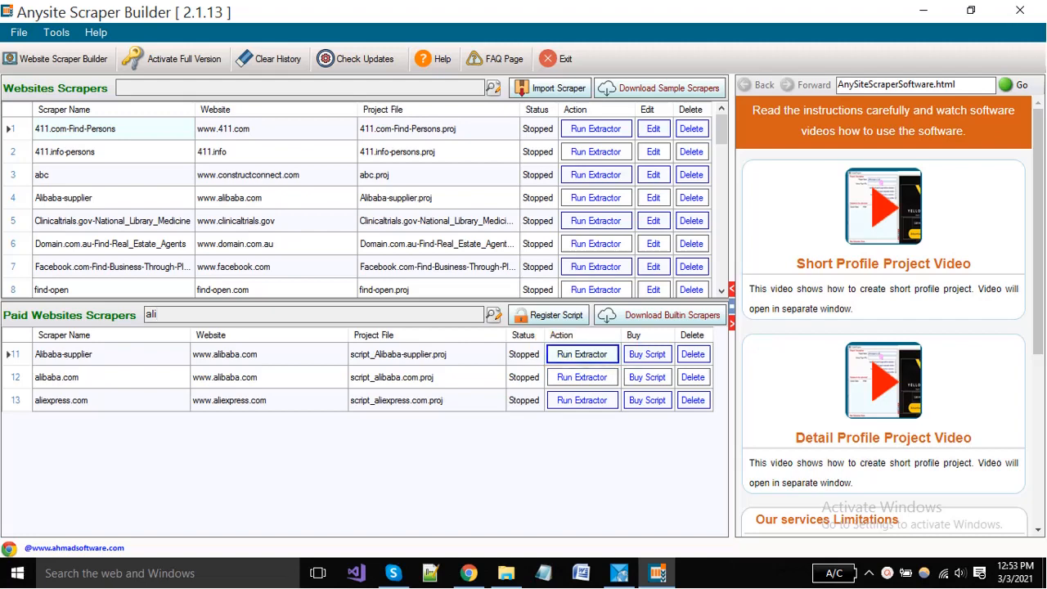
{"action": "left_click", "coordinate": [581, 353]}
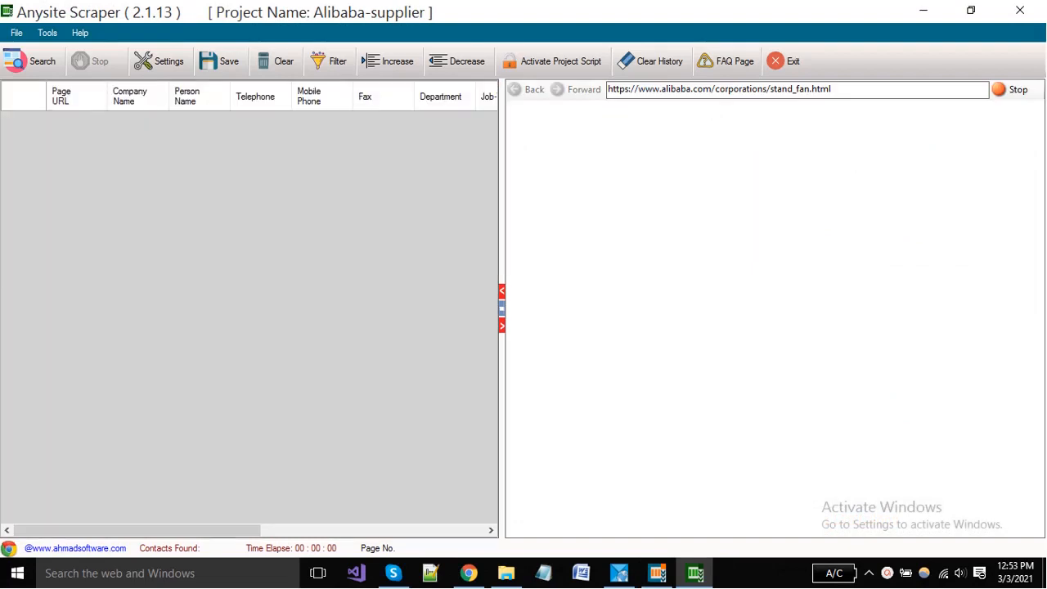
{"action": "scroll", "scroll_direction": "right", "scroll_amount": 3}
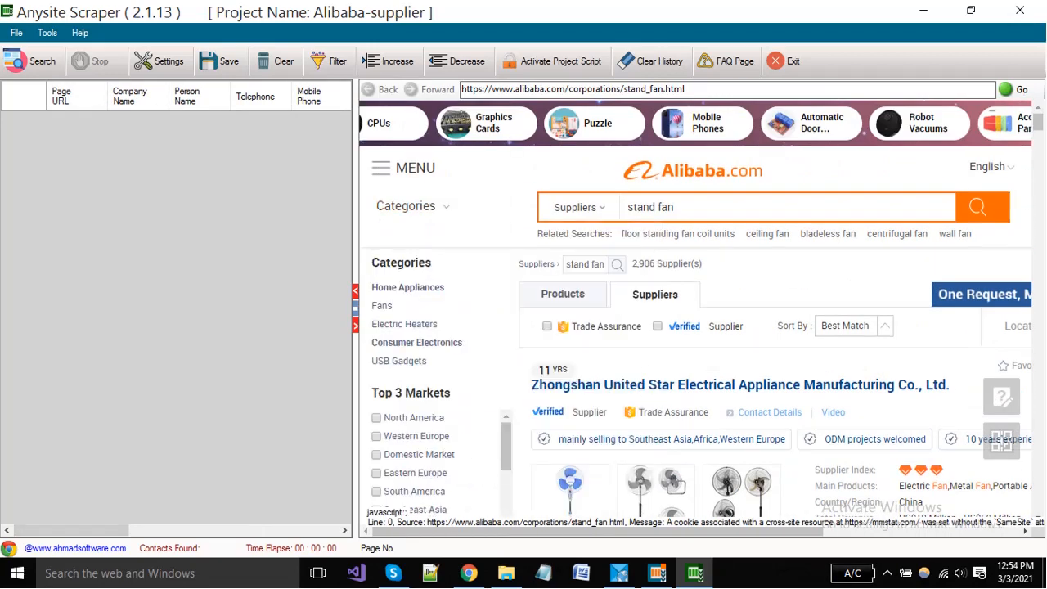
{"action": "left_click", "coordinate": [415, 167]}
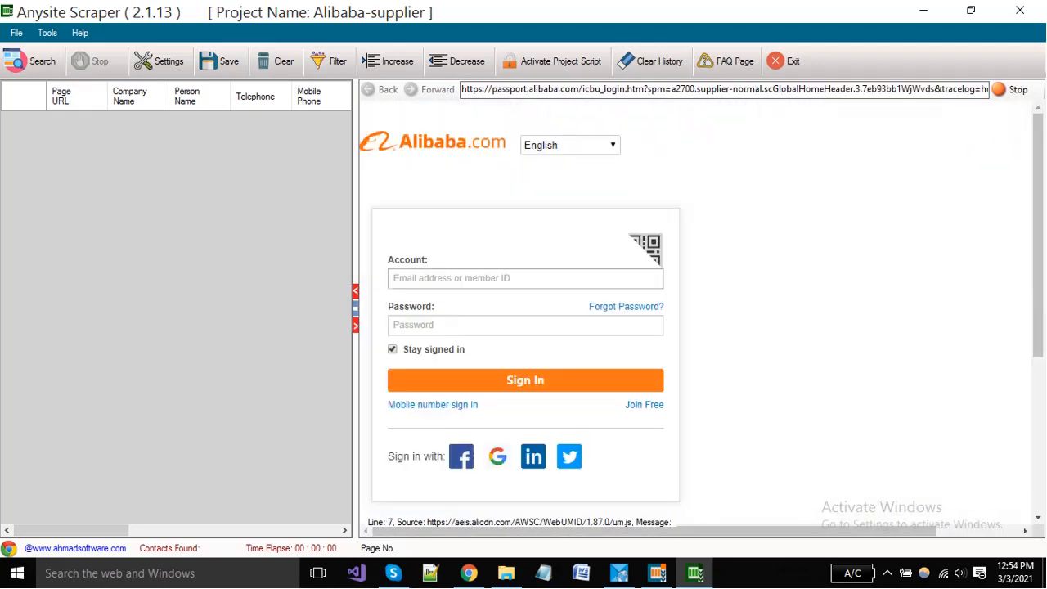
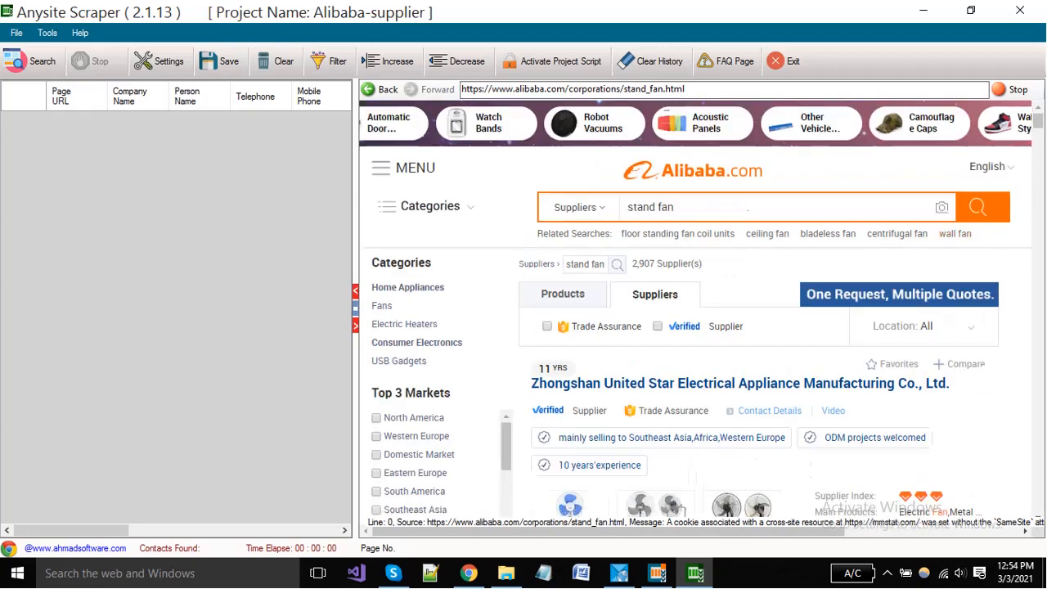
- Re-run the 'stand fan' supplier search and scroll further down the results
{"action": "left_click", "coordinate": [577, 206]}
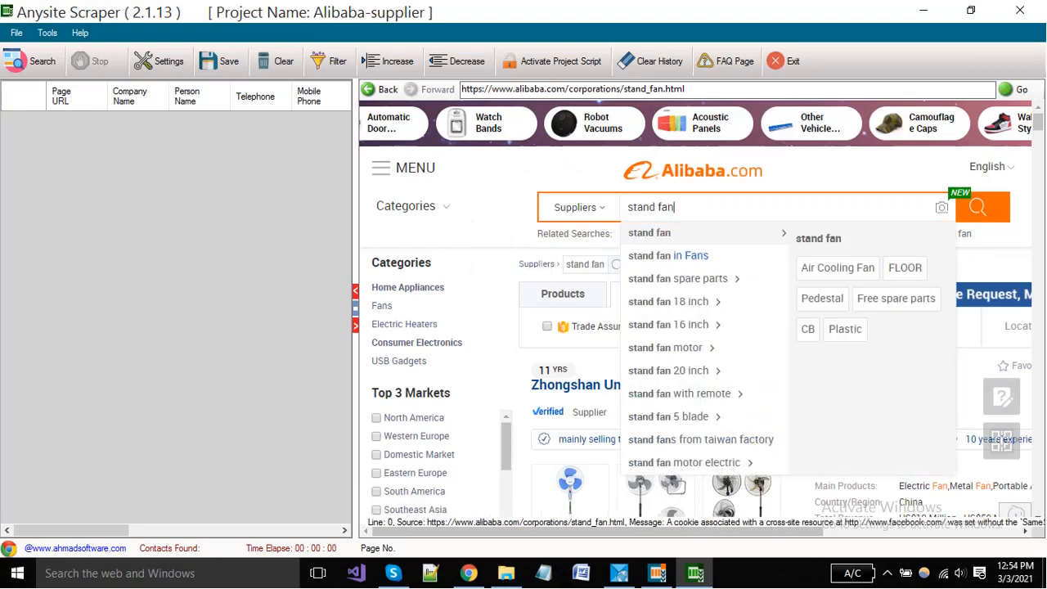
{"action": "left_click", "coordinate": [980, 206]}
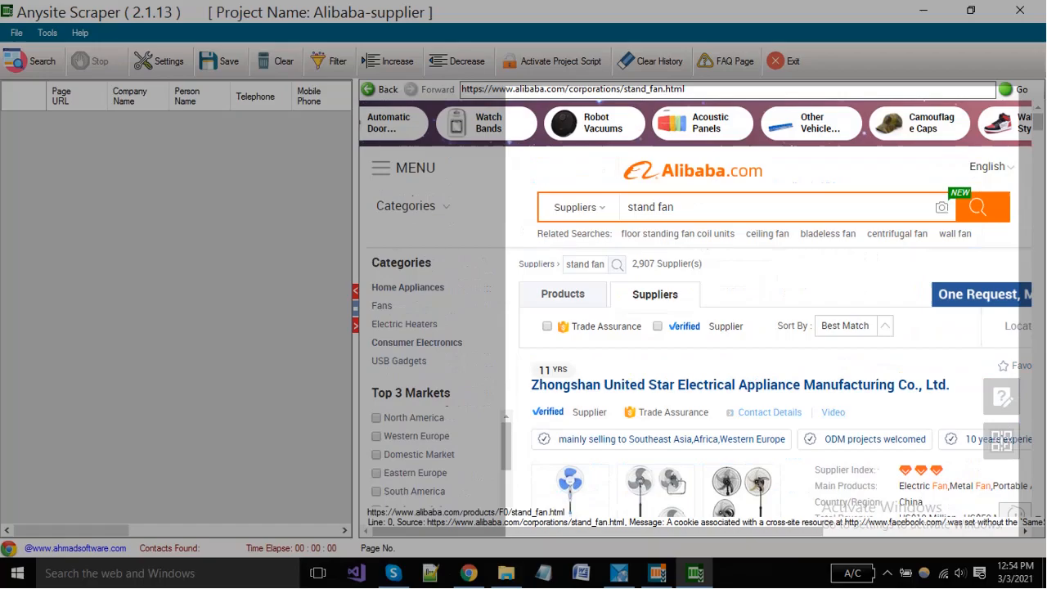
{"action": "scroll", "scroll_direction": "down", "scroll_amount": 3}
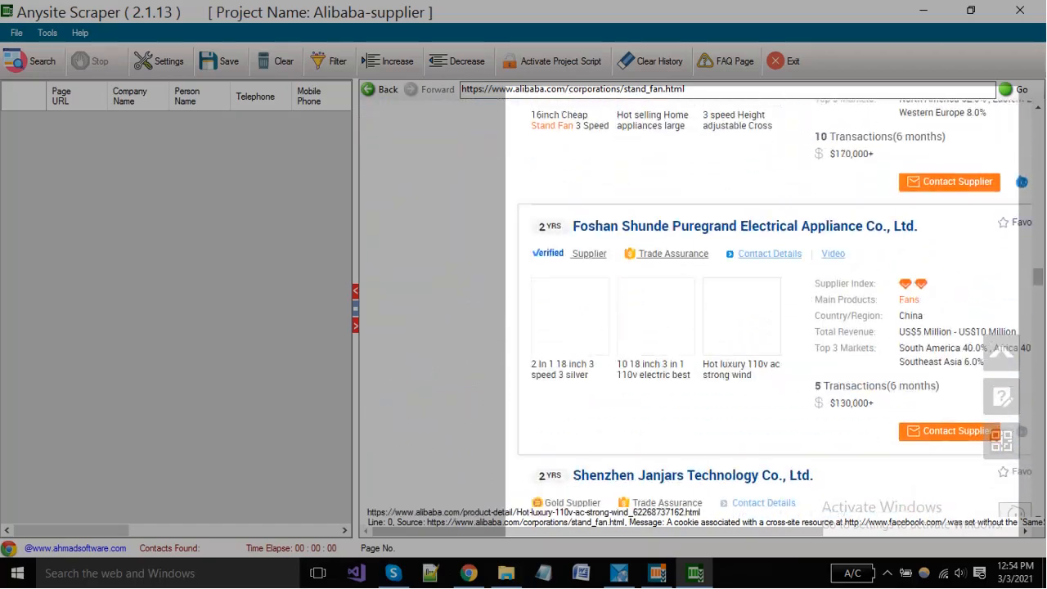
- Start contact extraction on the stand fan results, cancelling Alibaba's Obtain Contact Information popup
{"action": "left_click", "coordinate": [388, 89]}
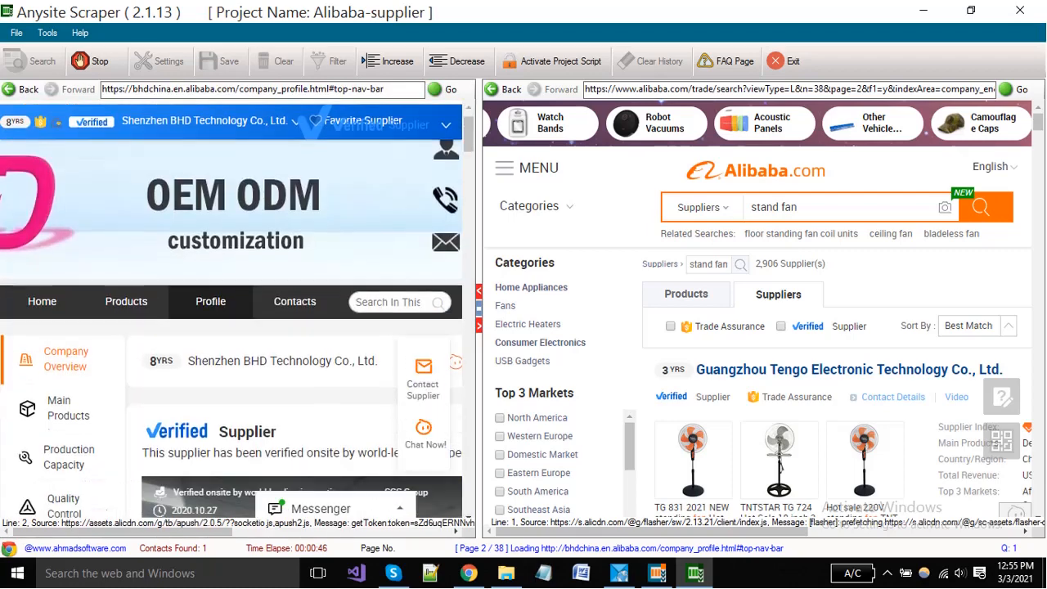
{"action": "scroll", "scroll_direction": "down", "scroll_amount": 3}
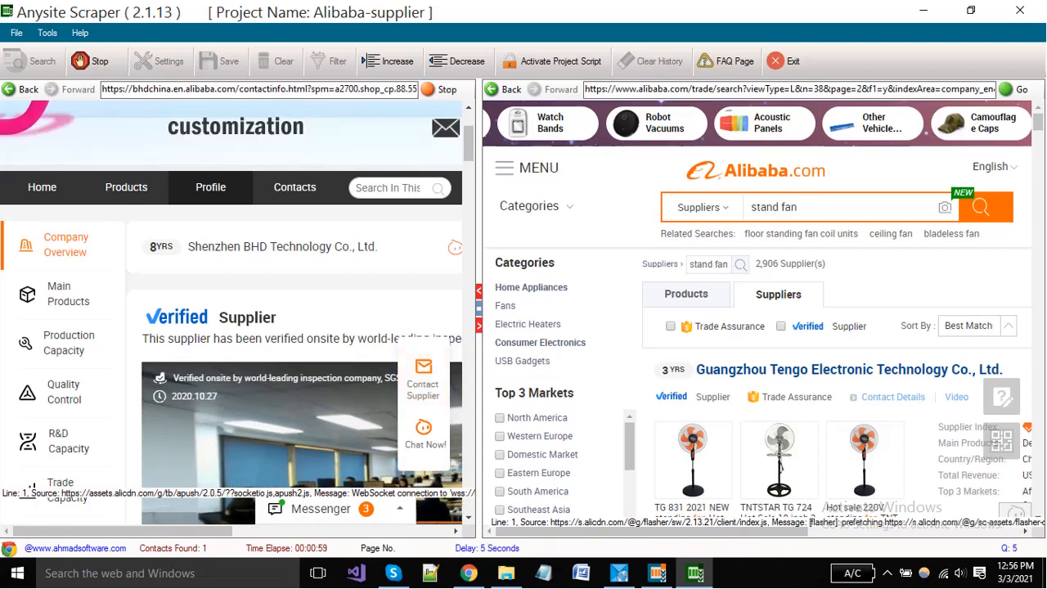
{"action": "left_click", "coordinate": [294, 187]}
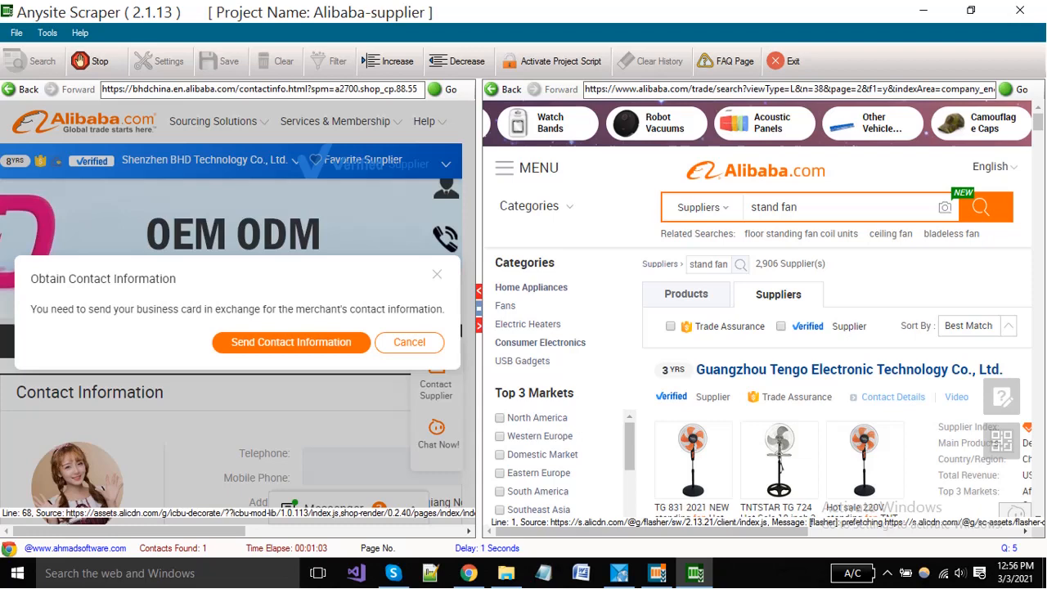
{"action": "left_click", "coordinate": [291, 342]}
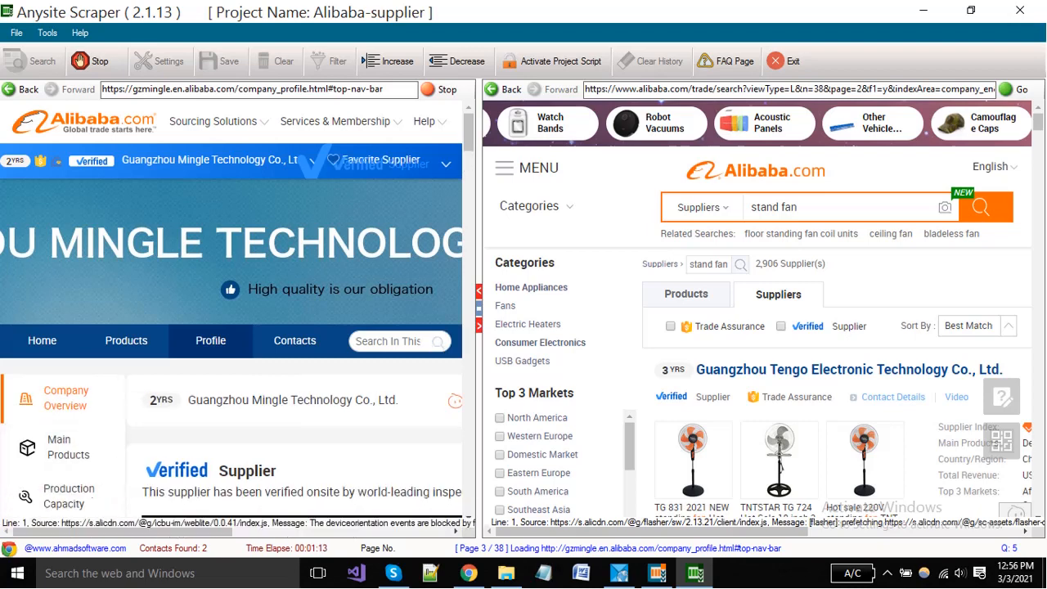
{"action": "scroll", "scroll_direction": "down", "scroll_amount": 3}
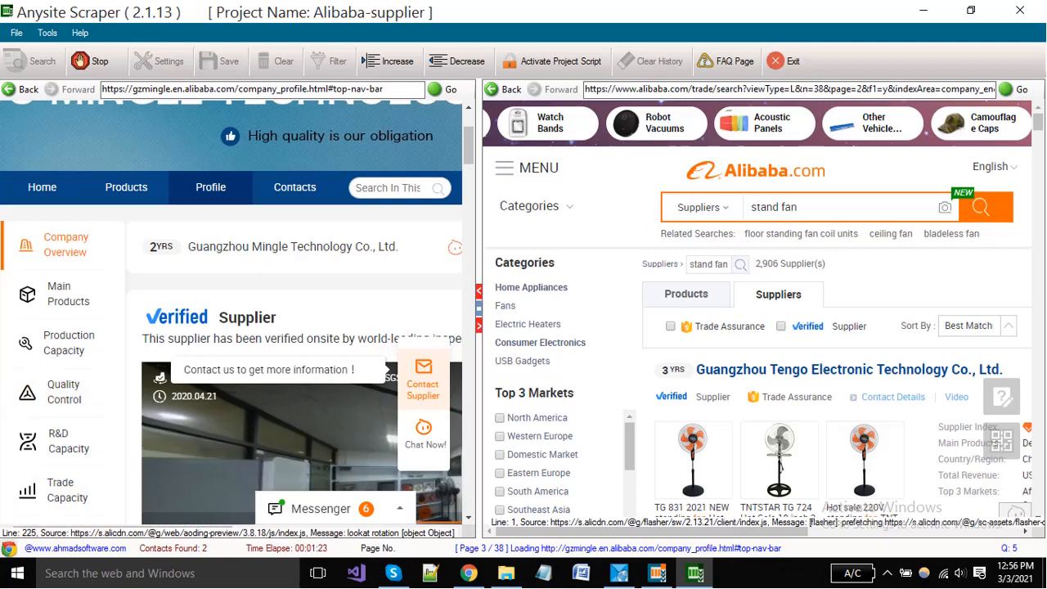
{"action": "left_click", "coordinate": [32, 61]}
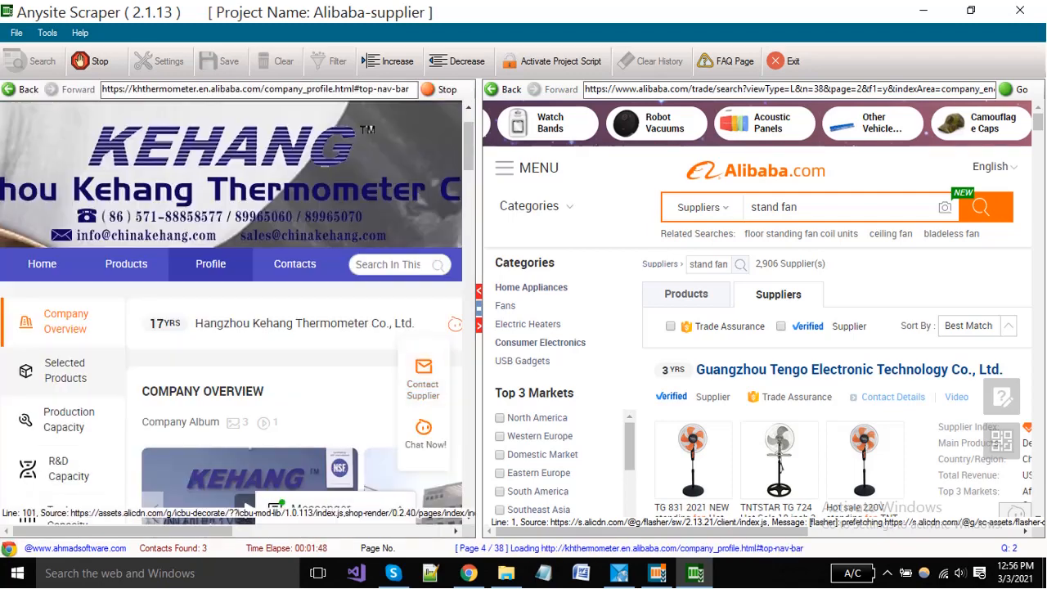
{"action": "mouse_move", "coordinate": [423, 377]}
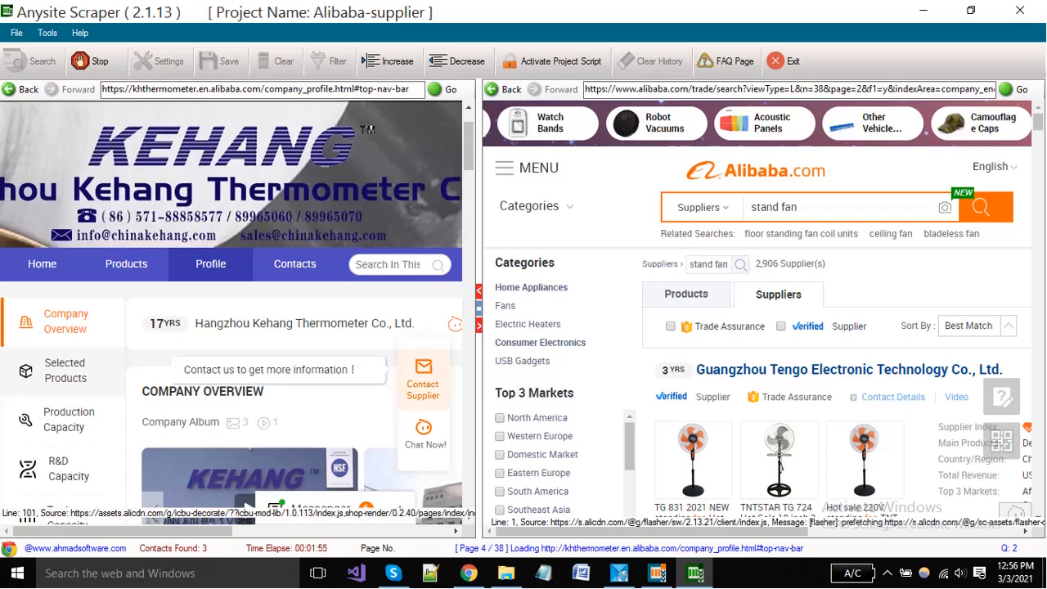
{"action": "scroll", "scroll_direction": "down", "scroll_amount": 3}
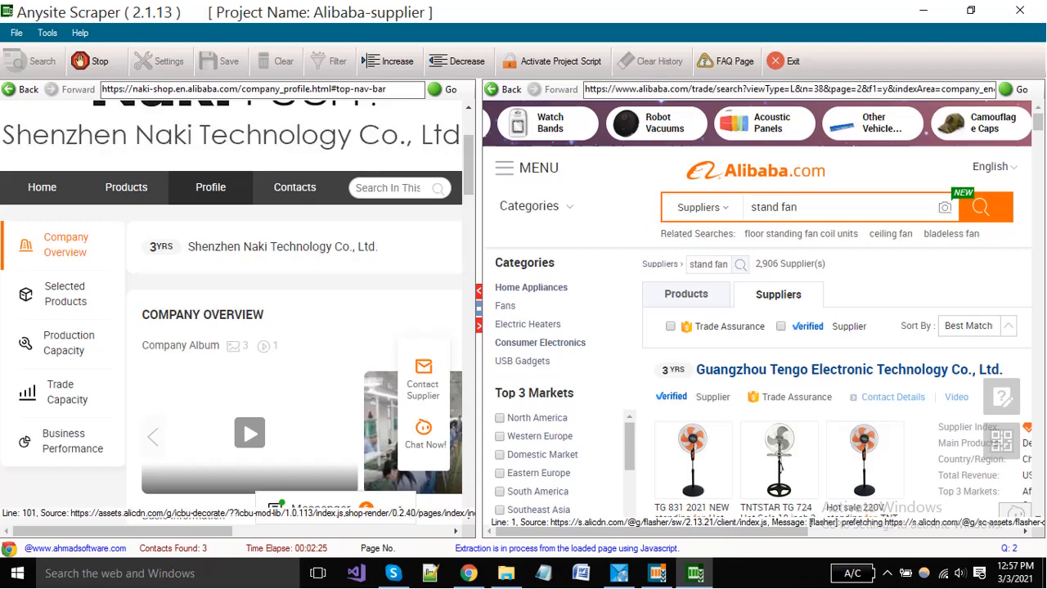
{"action": "mouse_move", "coordinate": [423, 372]}
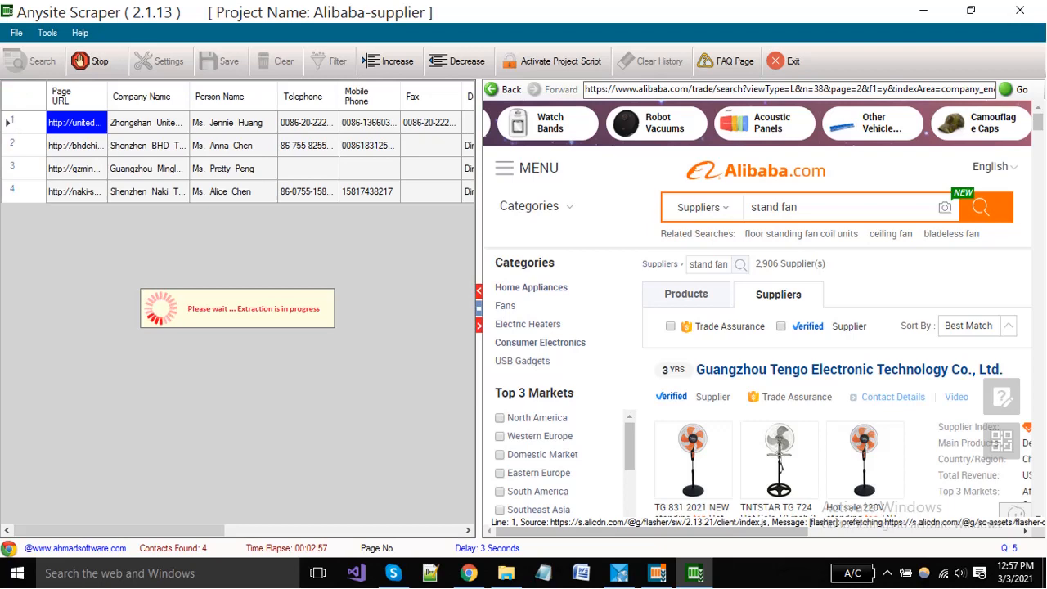
{"action": "mouse_move", "coordinate": [147, 192]}
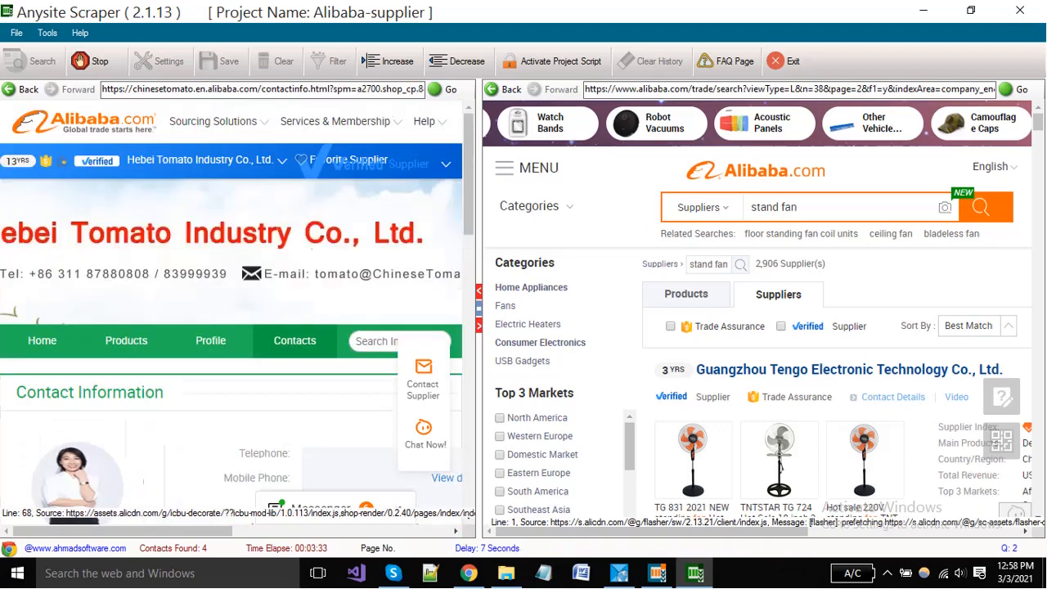
- Scroll the contacts grid right to check the Department, Job-Title, Address and Zip columns
{"action": "scroll", "scroll_direction": "down", "scroll_amount": 3}
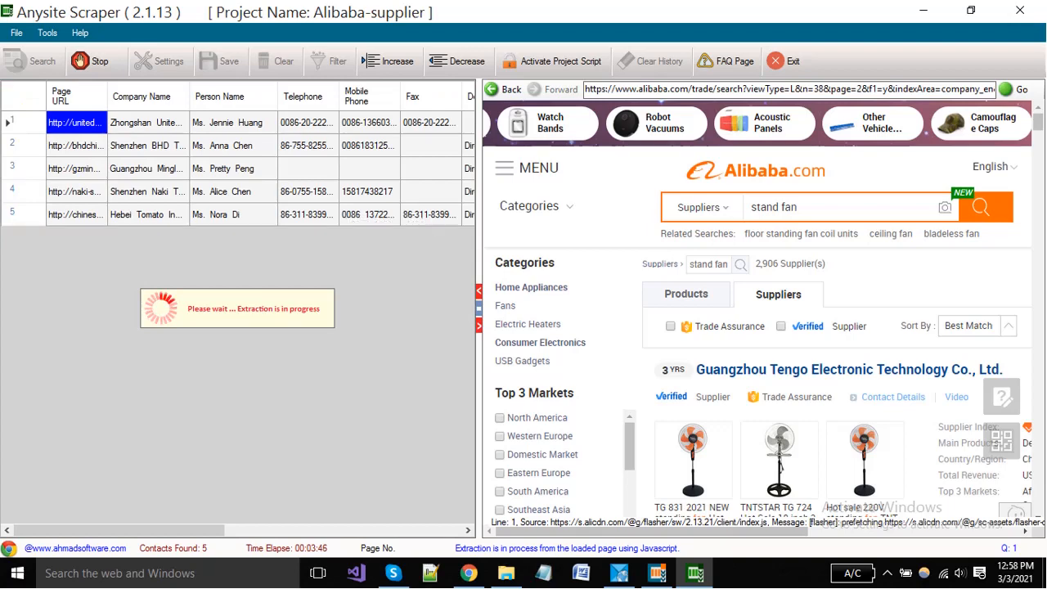
{"action": "scroll", "scroll_direction": "right", "scroll_amount": 3}
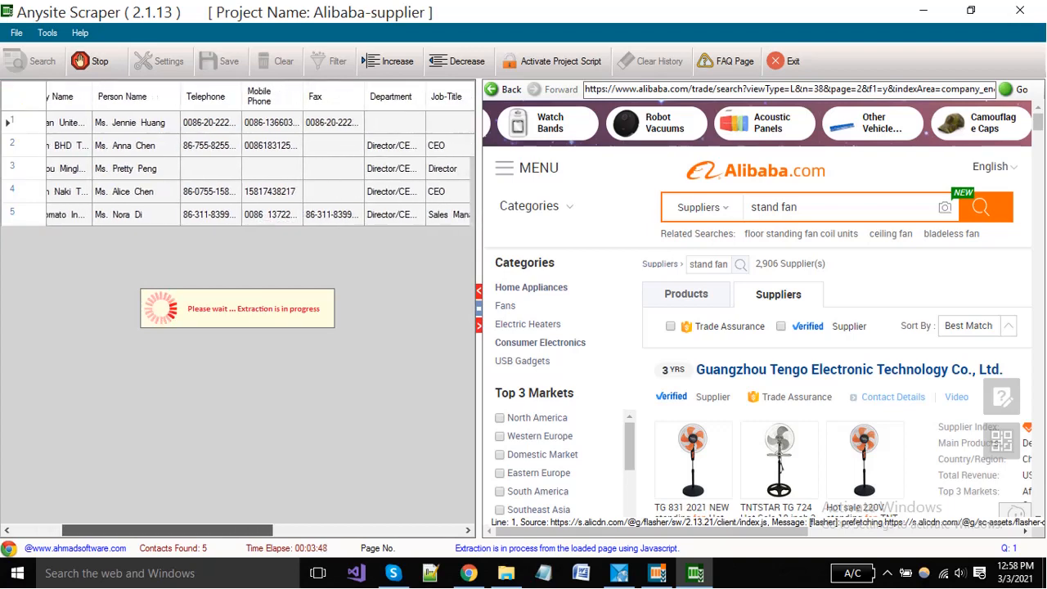
{"action": "scroll", "scroll_direction": "right", "scroll_amount": 3}
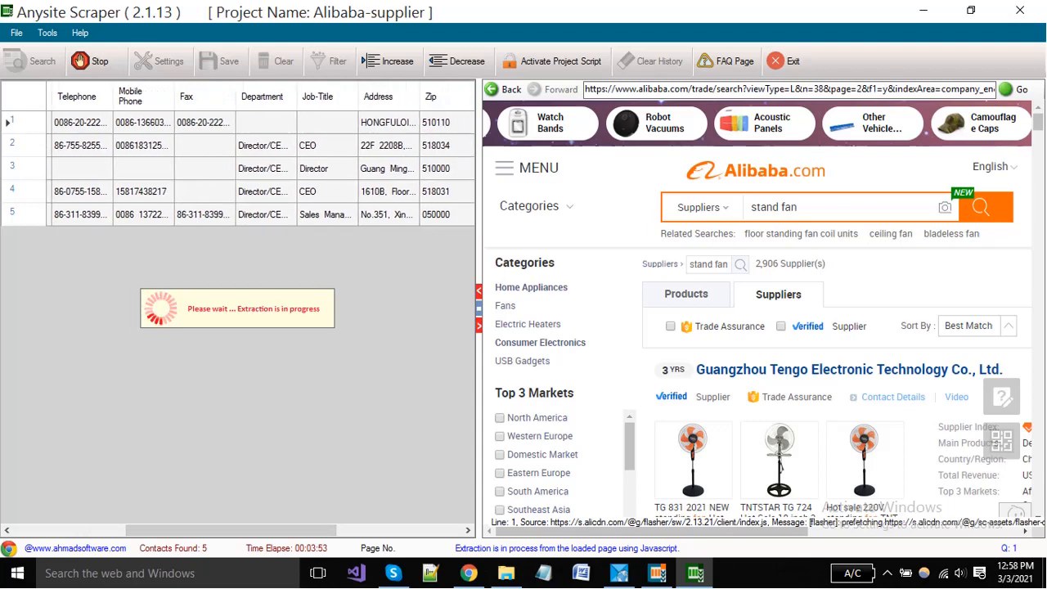
{"action": "scroll", "scroll_direction": "right", "scroll_amount": 3}
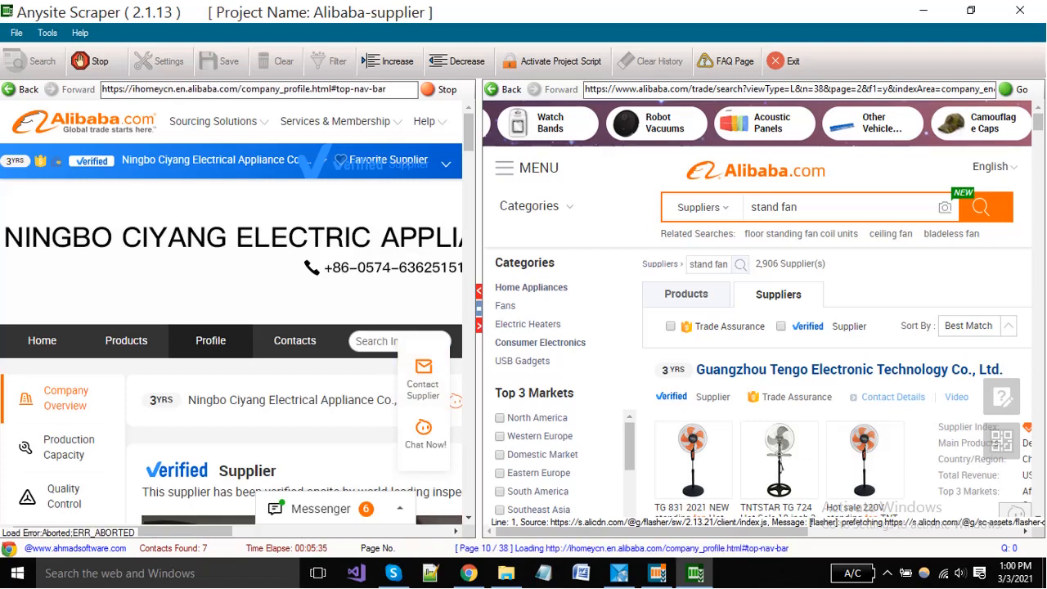
- Dismiss popups as extraction runs until Contacts Found reaches 11
{"action": "left_click", "coordinate": [294, 340]}
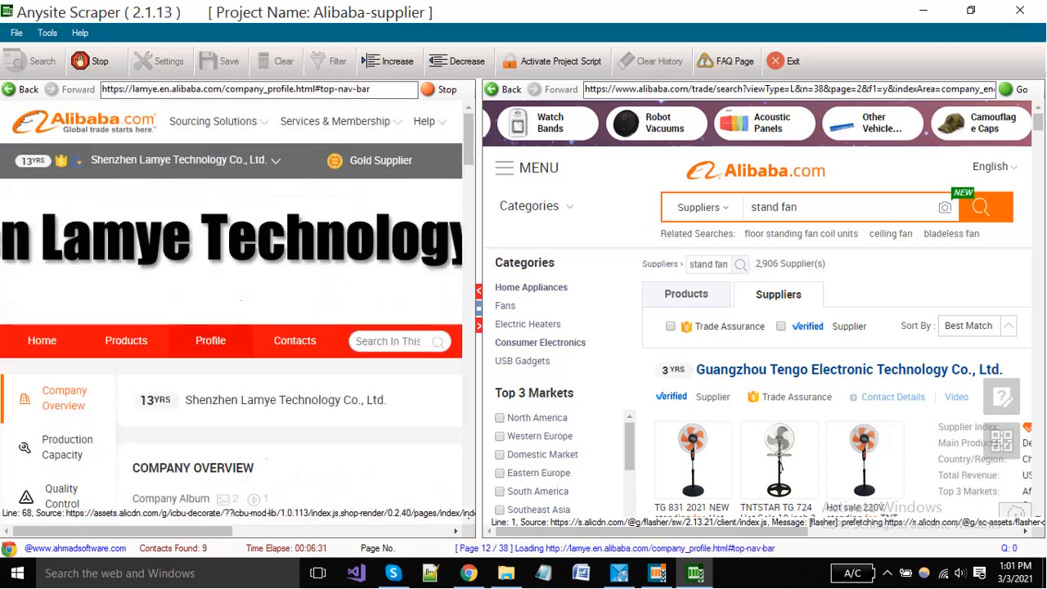
{"action": "left_click", "coordinate": [293, 340]}
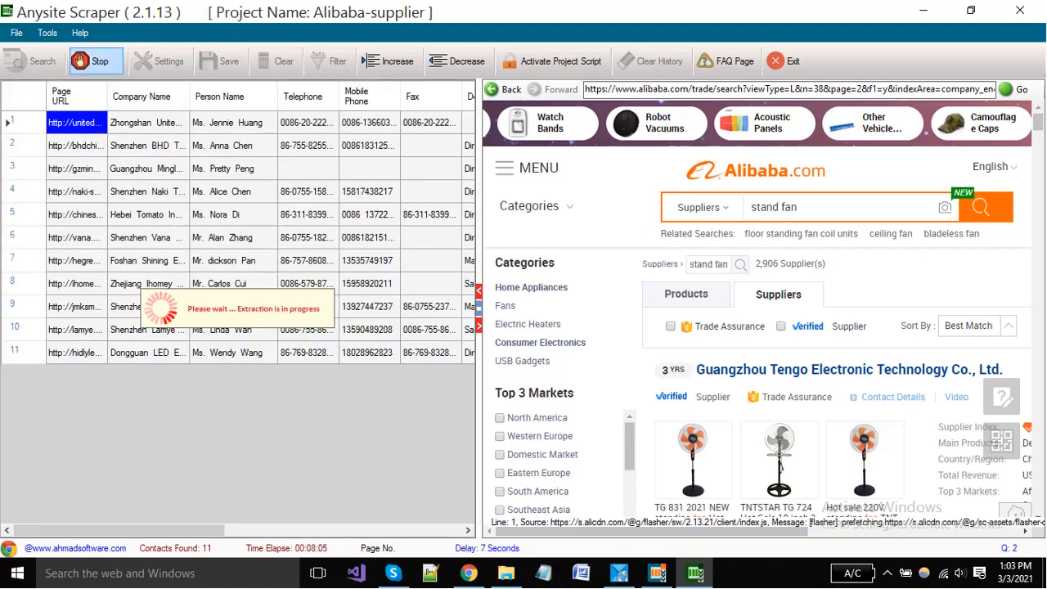
- Stop the extraction and confirm Yes in the Stop Extraction dialog
{"action": "left_click", "coordinate": [96, 61]}
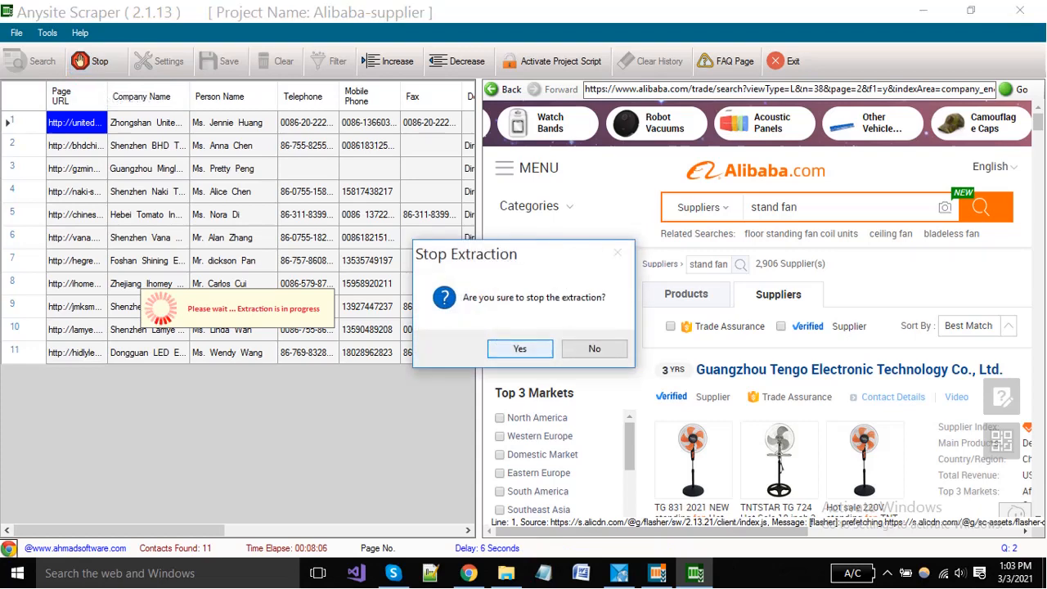
{"action": "left_click", "coordinate": [520, 348]}
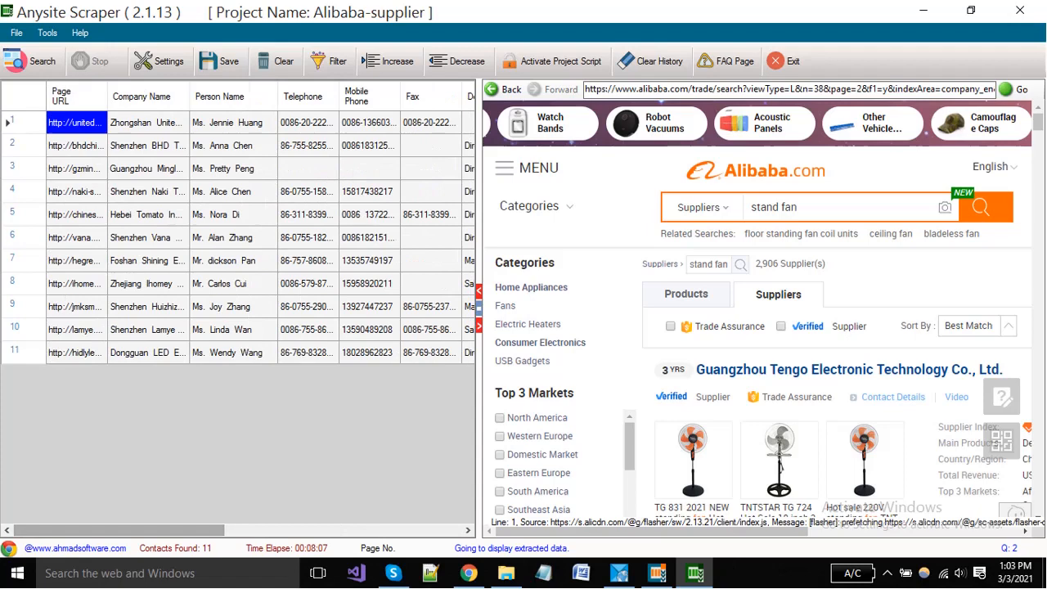
{"action": "mouse_move", "coordinate": [219, 60]}
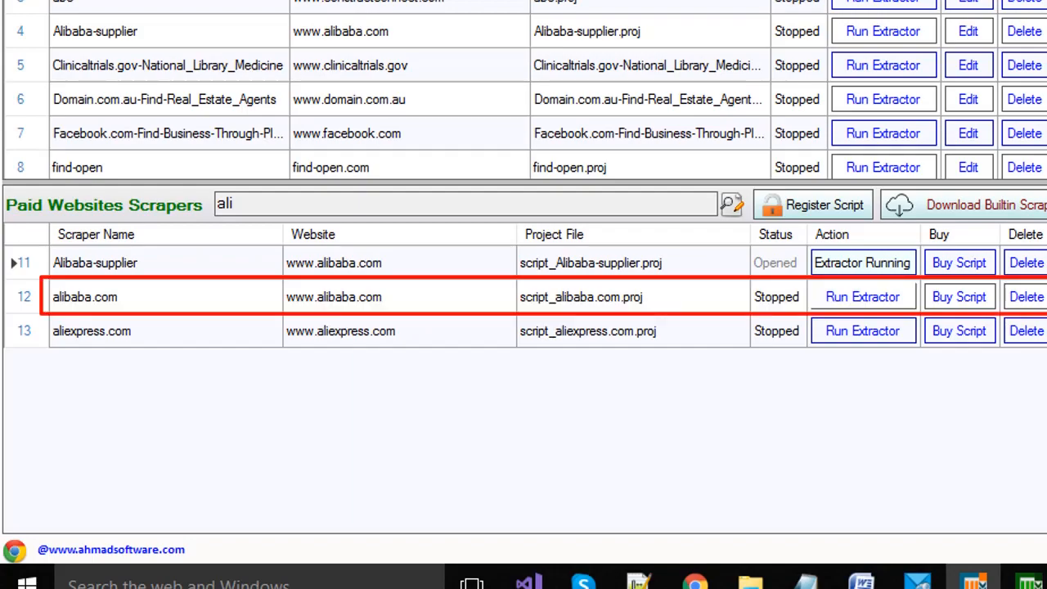
- Run the alibaba.com product scraper and switch to its window showing laptop results
{"action": "left_click", "coordinate": [862, 296]}
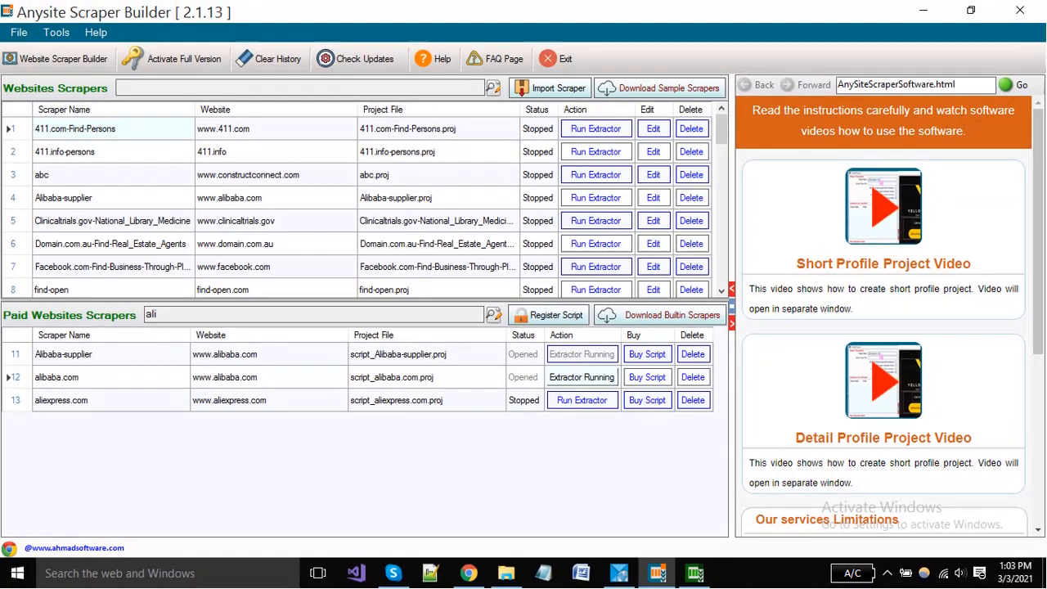
{"action": "left_click", "coordinate": [582, 376]}
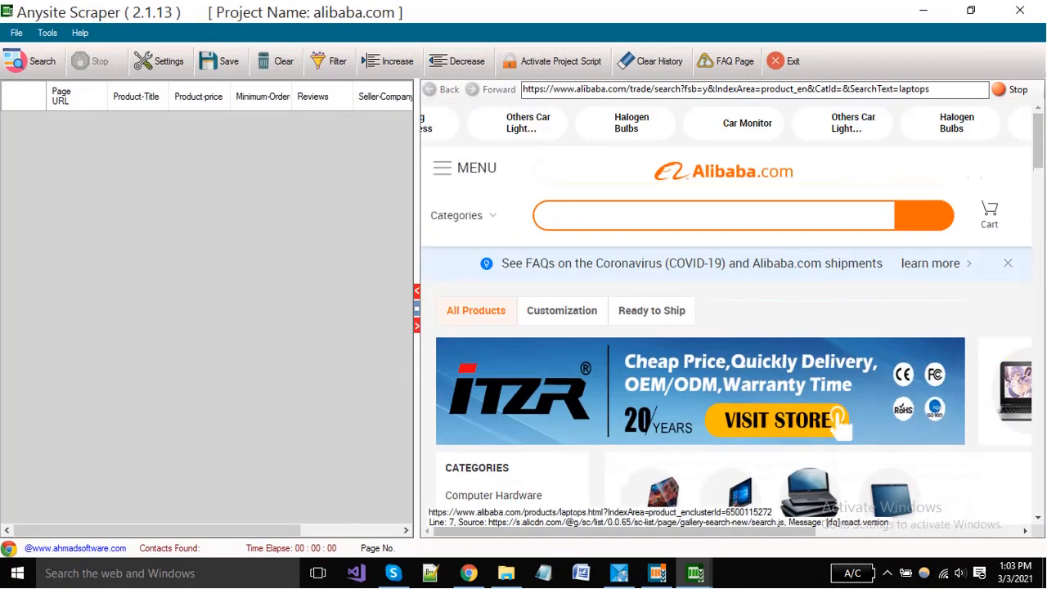
{"action": "scroll", "scroll_direction": "down", "scroll_amount": 3}
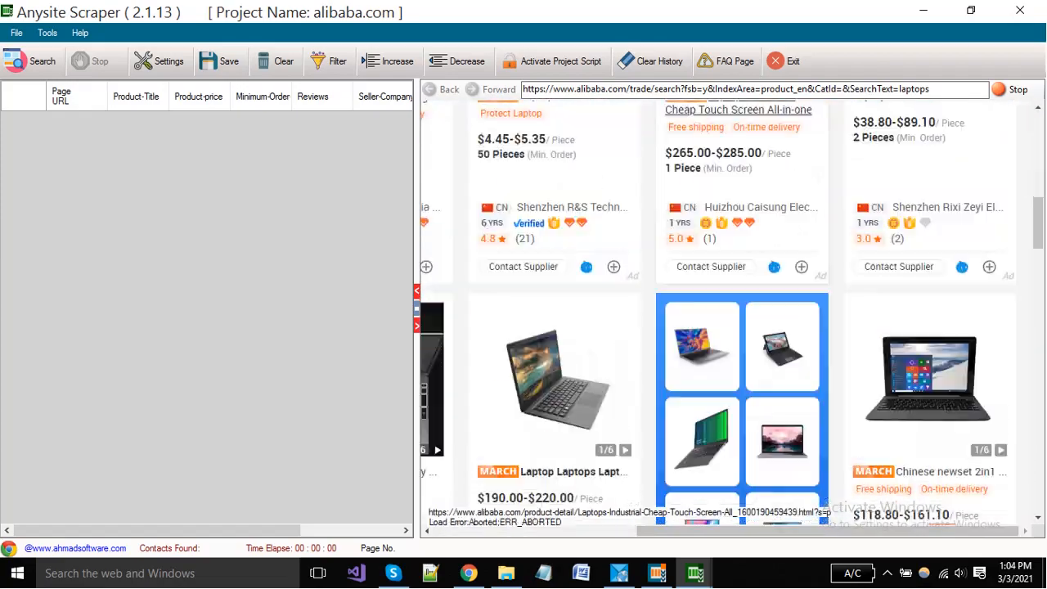
{"action": "scroll", "scroll_direction": "up", "scroll_amount": 3}
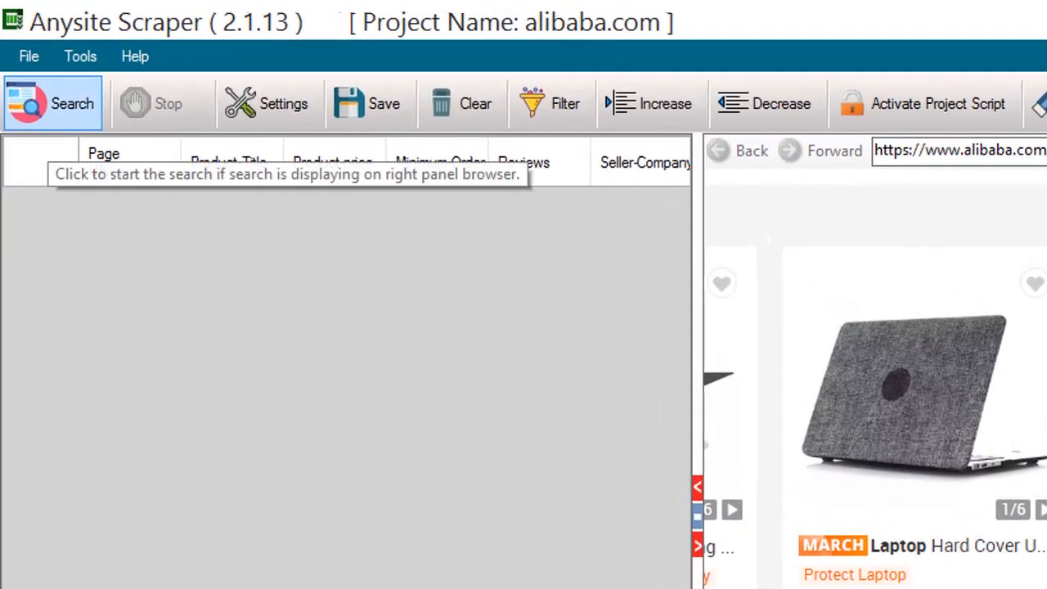
- Start product-detail extraction on the Alibaba laptop results as the page scrolls
{"action": "left_click", "coordinate": [52, 103]}
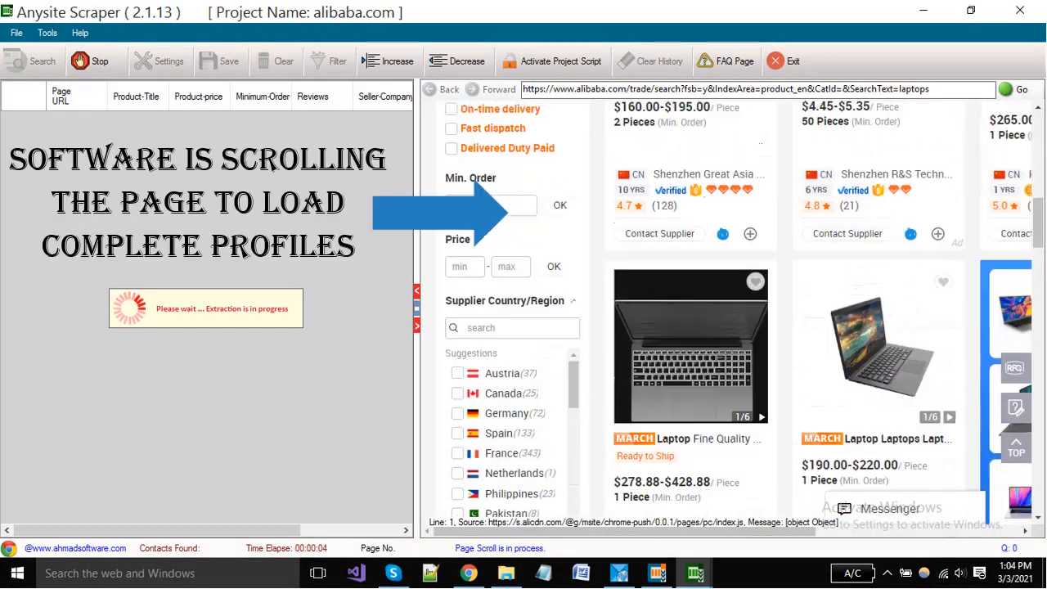
{"action": "scroll", "scroll_direction": "down", "scroll_amount": 3}
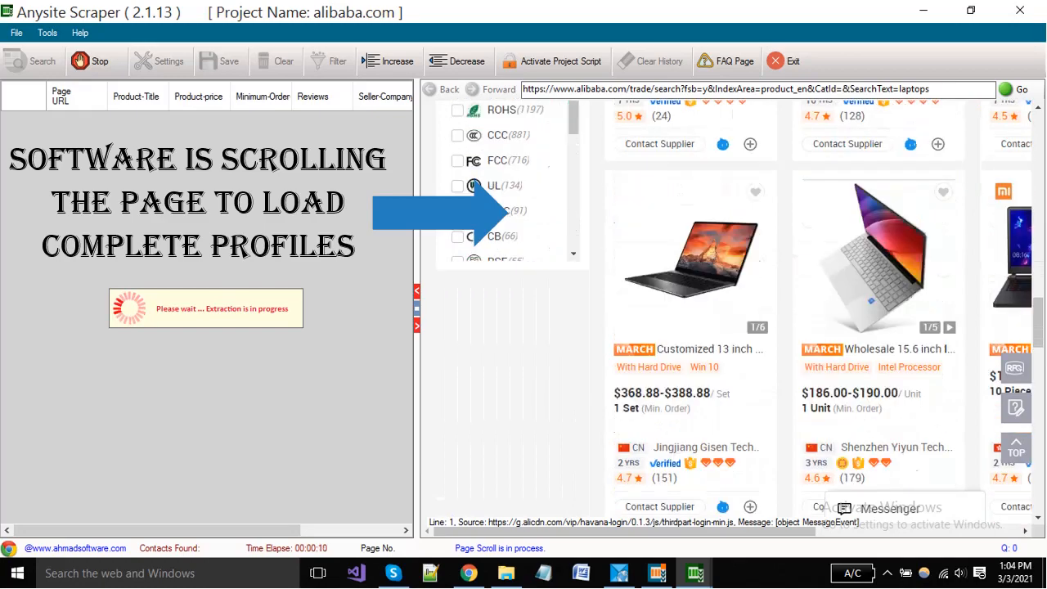
{"action": "scroll", "scroll_direction": "down", "scroll_amount": 3}
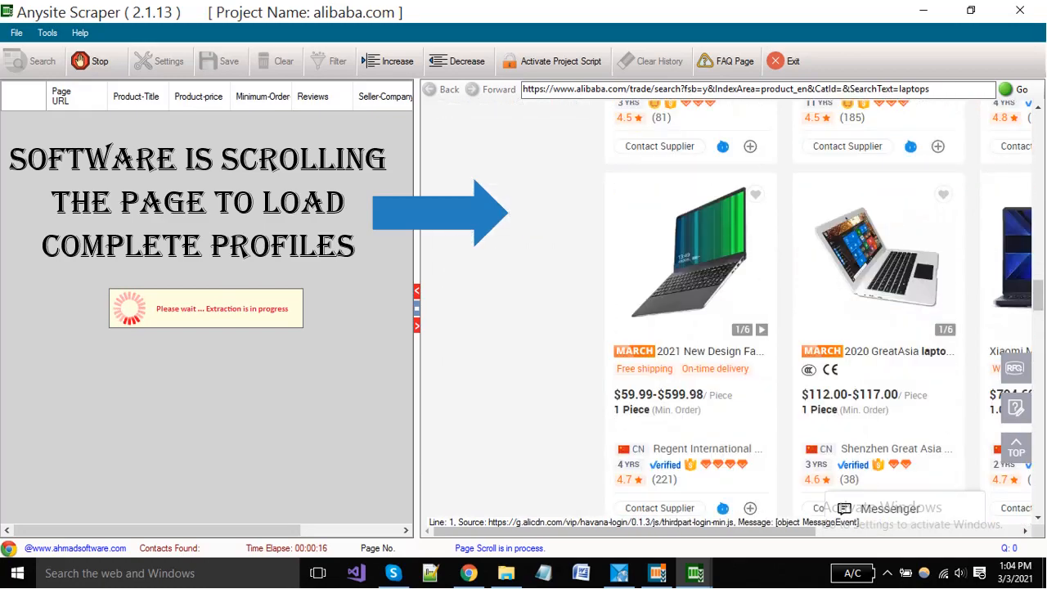
{"action": "scroll", "scroll_direction": "down", "scroll_amount": 3}
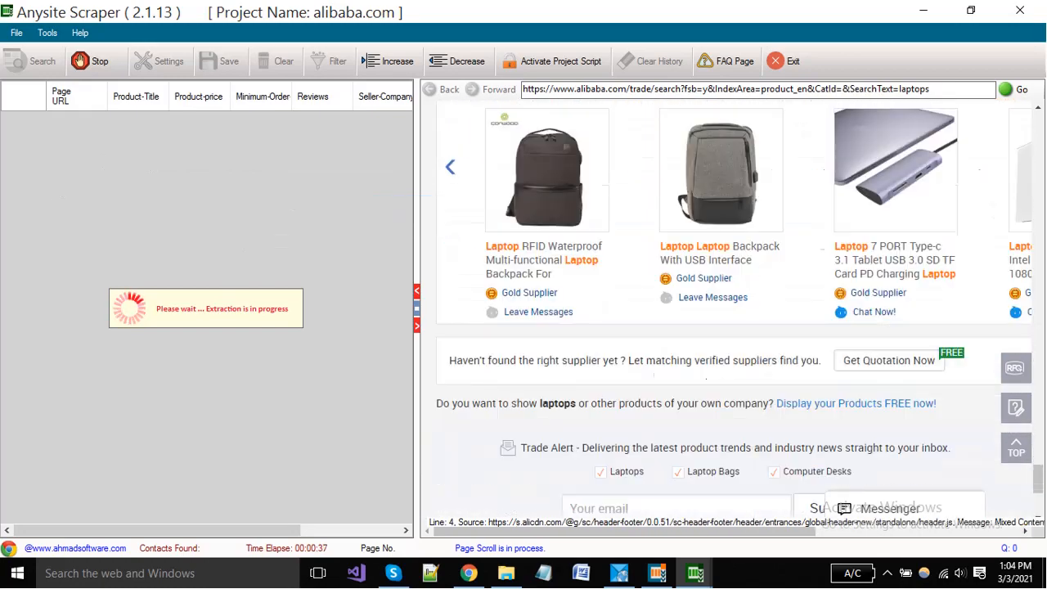